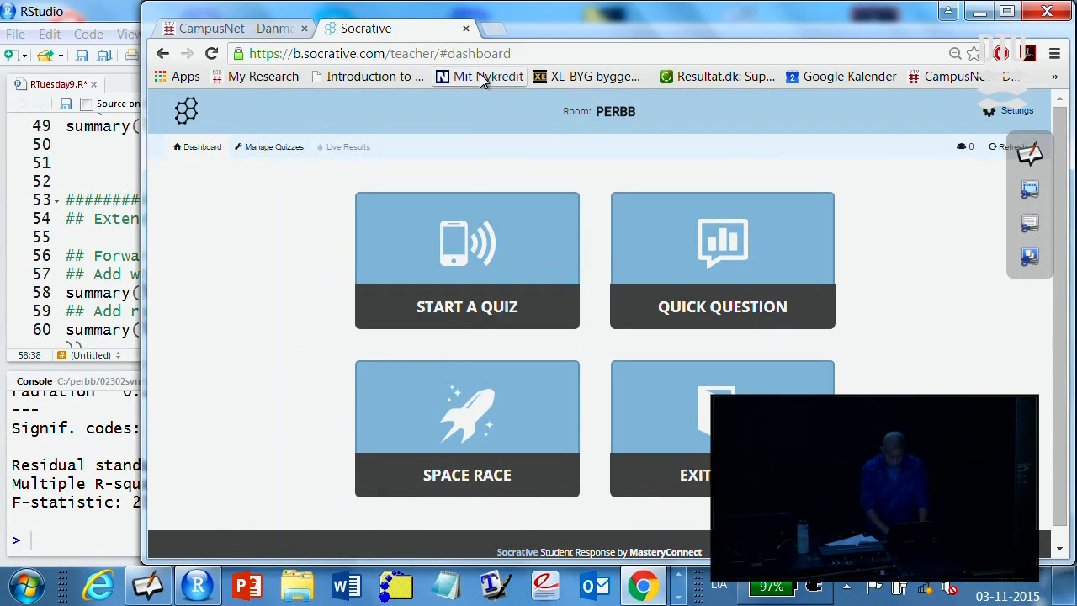
- Search the web for copenhagenR in a new Chrome tab, hitting a no-internet error
{"action": "left_click", "coordinate": [234, 26]}
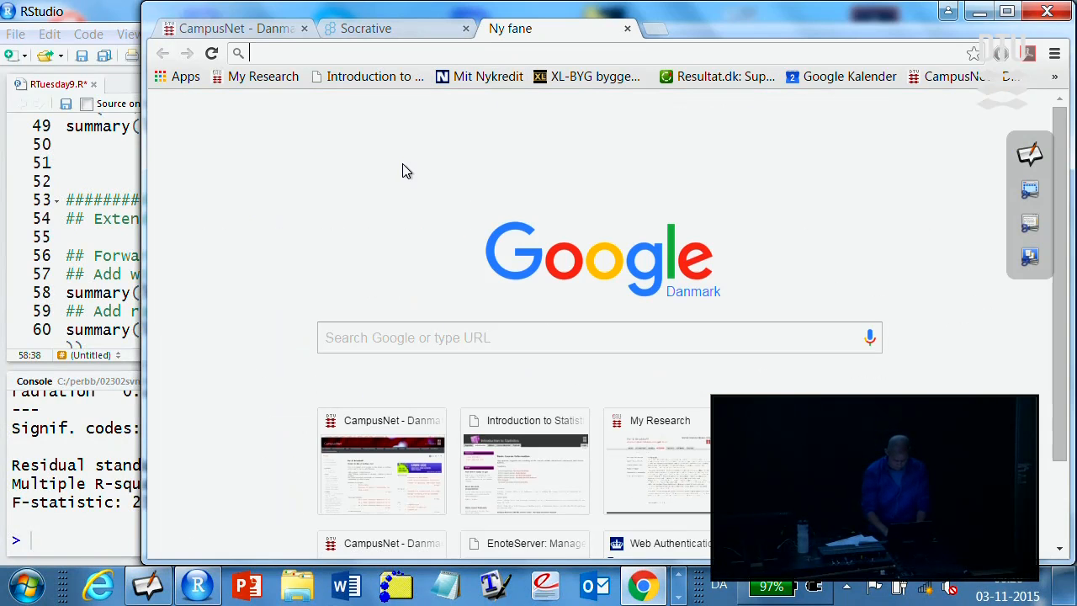
{"action": "type", "text": "copenhan"}
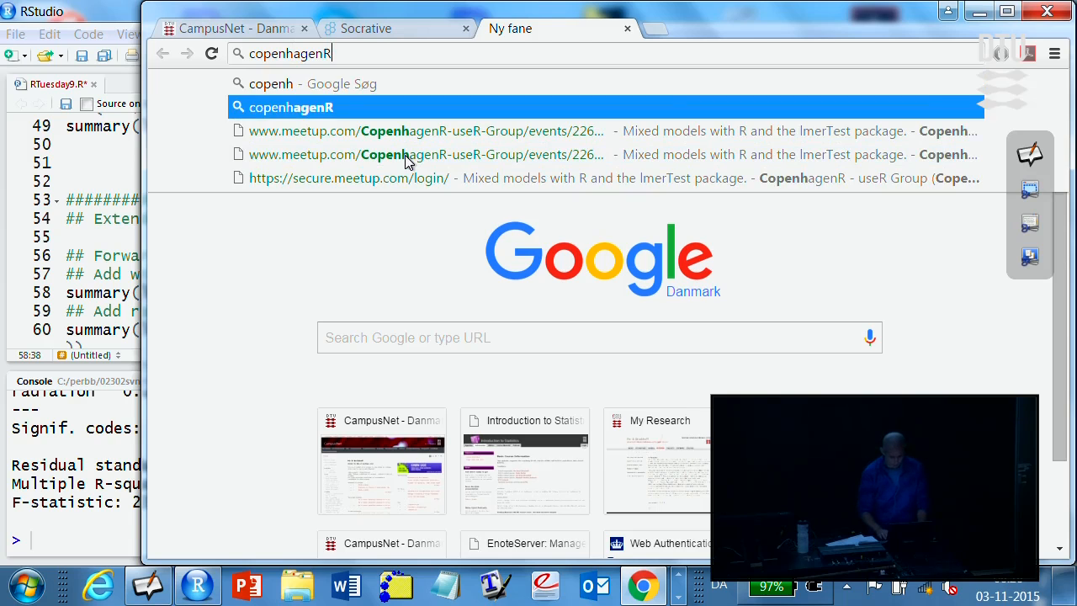
{"action": "key", "text": "Return"}
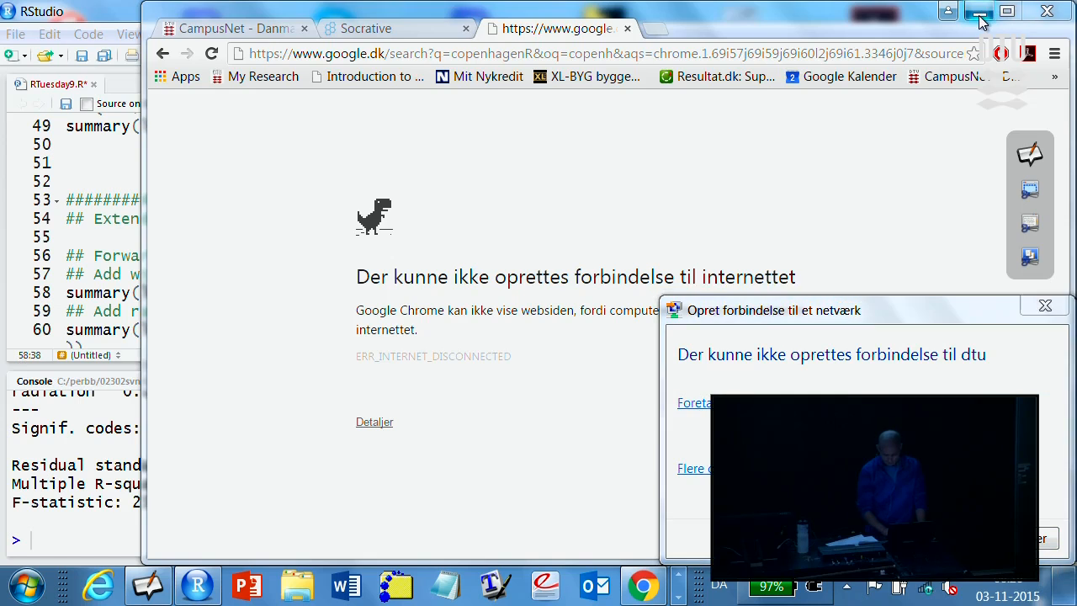
- Minimize Chrome so the Uniboard Model selection outline slide is visible again
{"action": "left_click", "coordinate": [979, 10]}
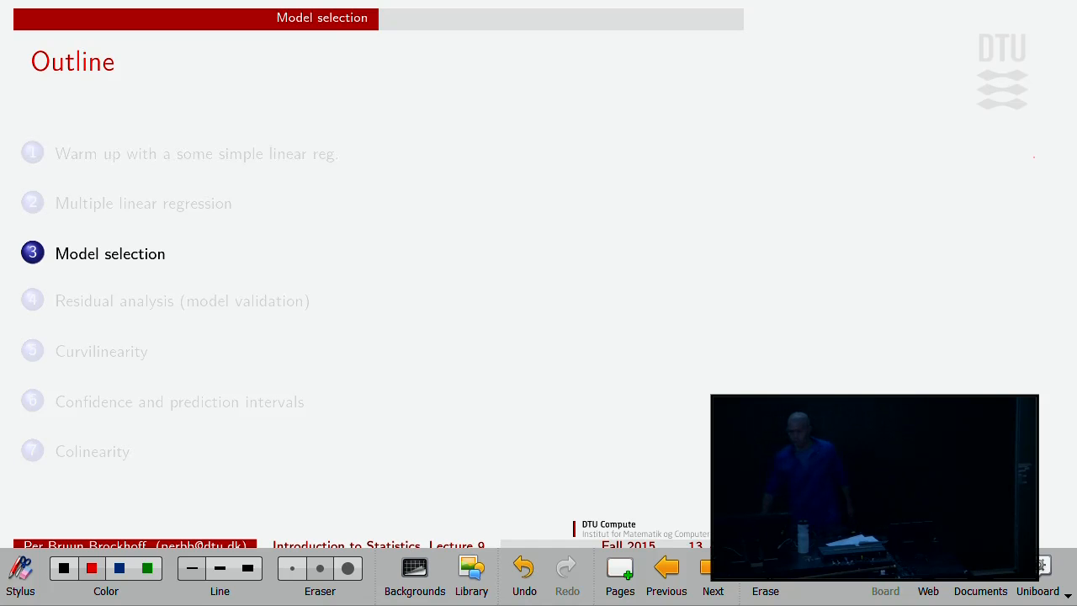
- Advance from the outline to the forward selection slide with its R code
{"action": "left_click", "coordinate": [713, 575]}
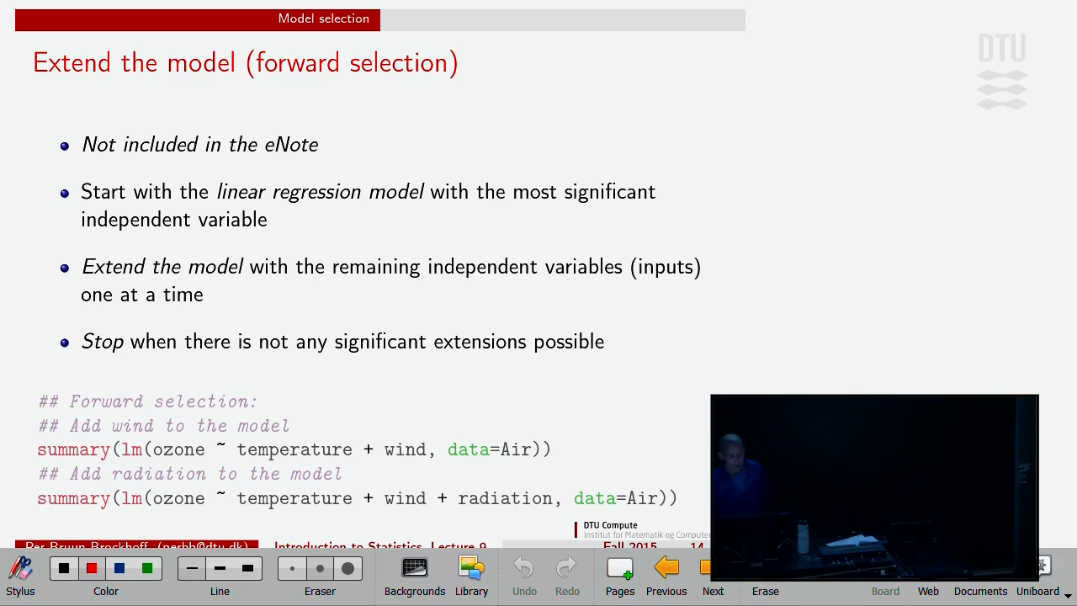
{"action": "mouse_move", "coordinate": [676, 173]}
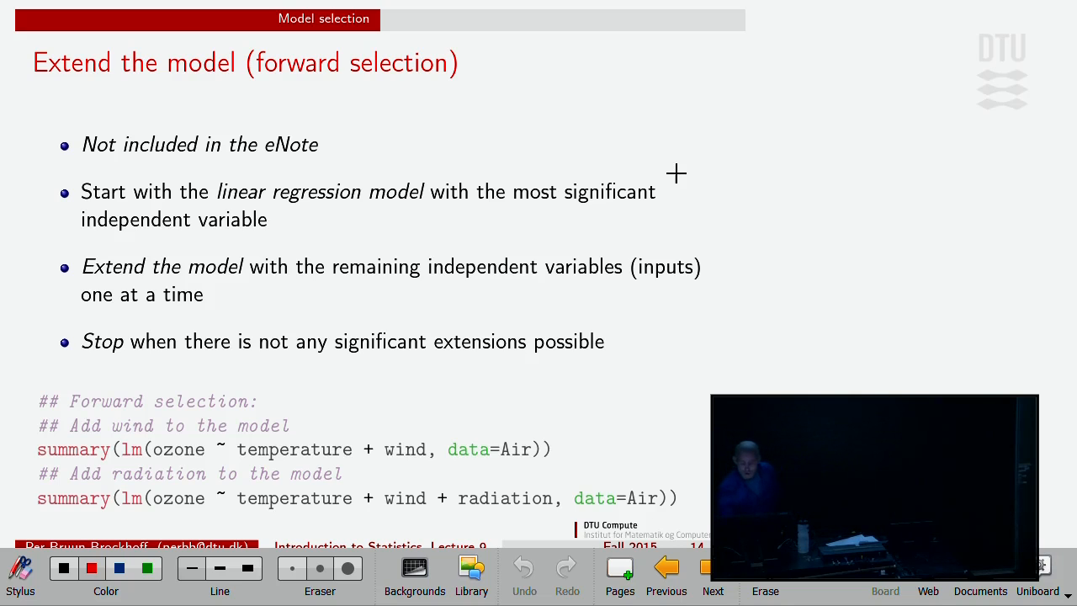
- Draw a brace and stopping-rule underline on the forward selection slide, then reach the backward selection slide
{"action": "left_click_drag", "start_coordinate": [677, 173], "coordinate": [676, 239]}
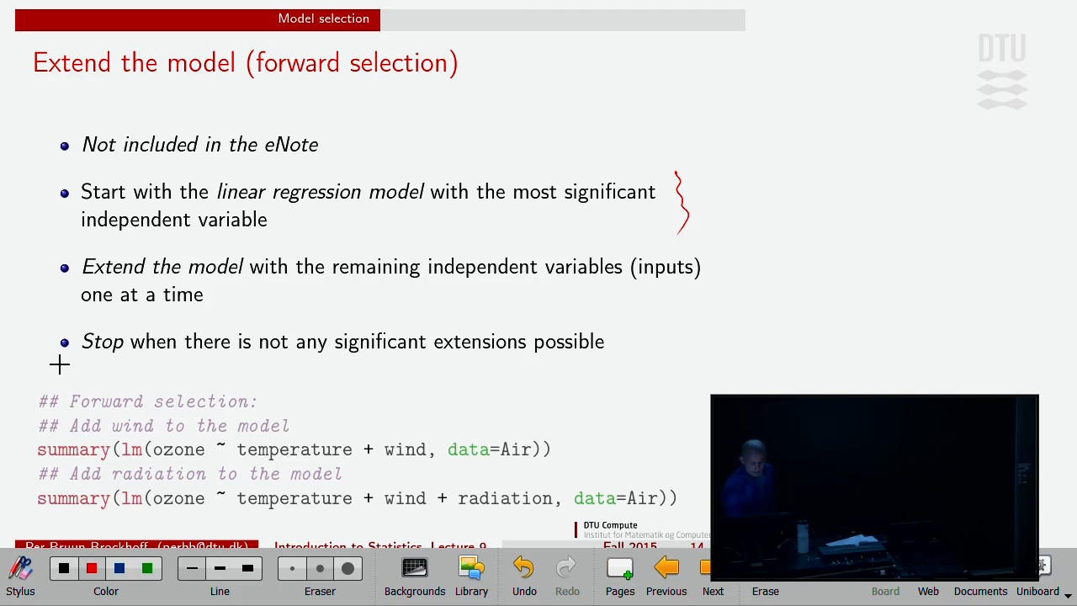
{"action": "left_click_drag", "start_coordinate": [58, 363], "coordinate": [602, 367]}
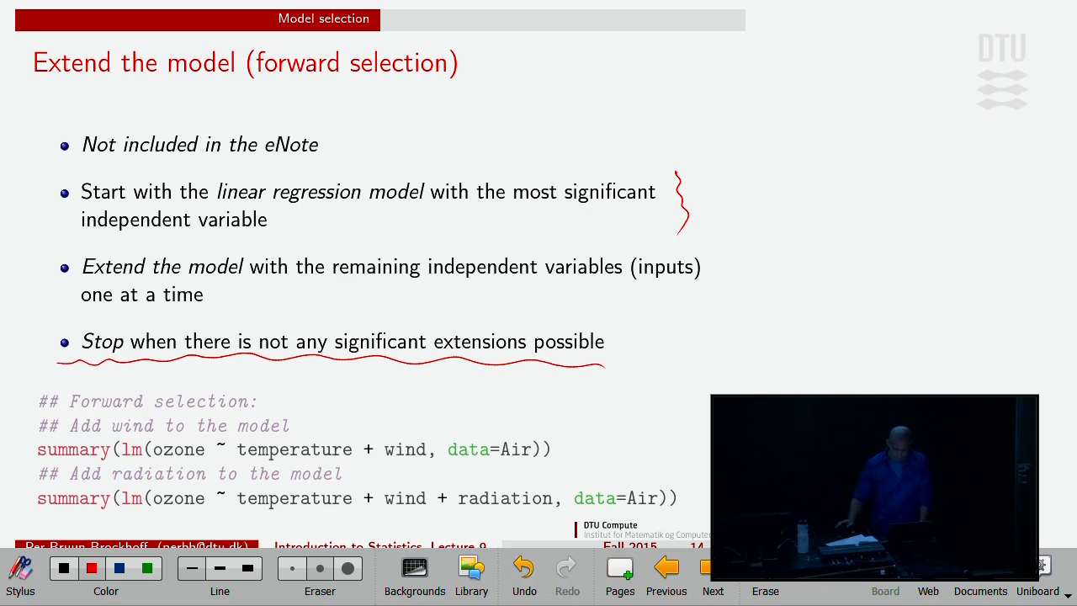
{"action": "left_click", "coordinate": [713, 575]}
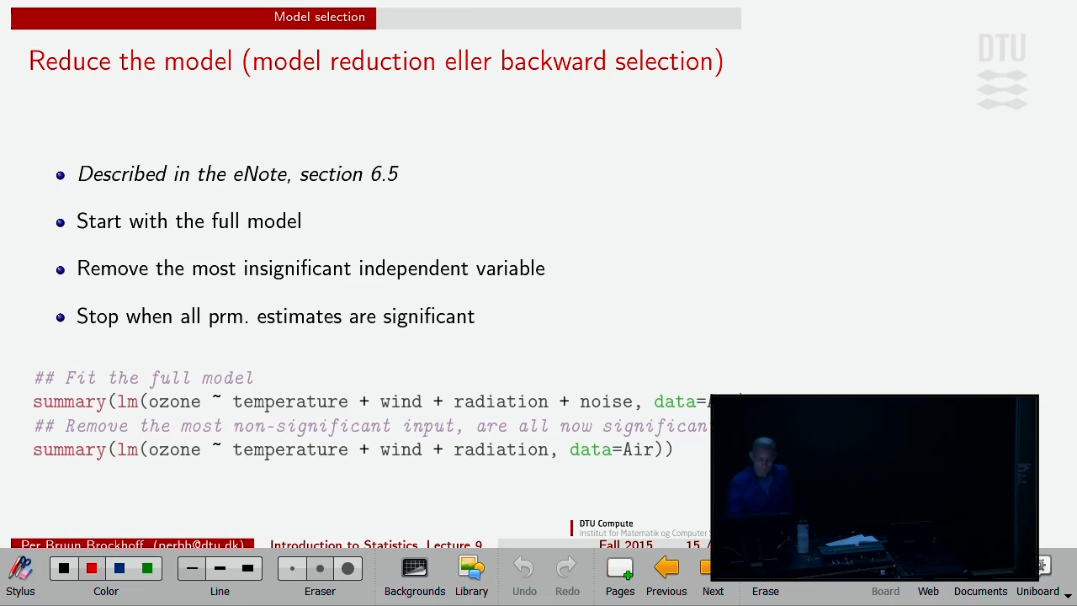
- Draw a red wavy underline beneath 'Start with the full model'
{"action": "left_click_drag", "start_coordinate": [54, 245], "coordinate": [243, 245]}
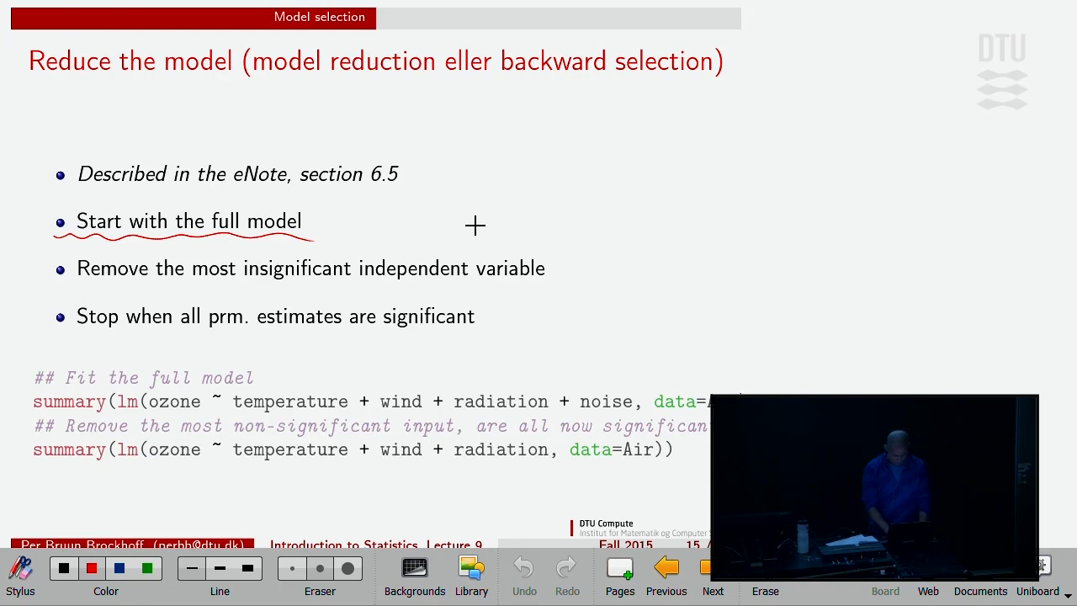
- Switch from Uniboard to RStudio showing the full ozone model summary and scatter plot
{"action": "left_click", "coordinate": [196, 586]}
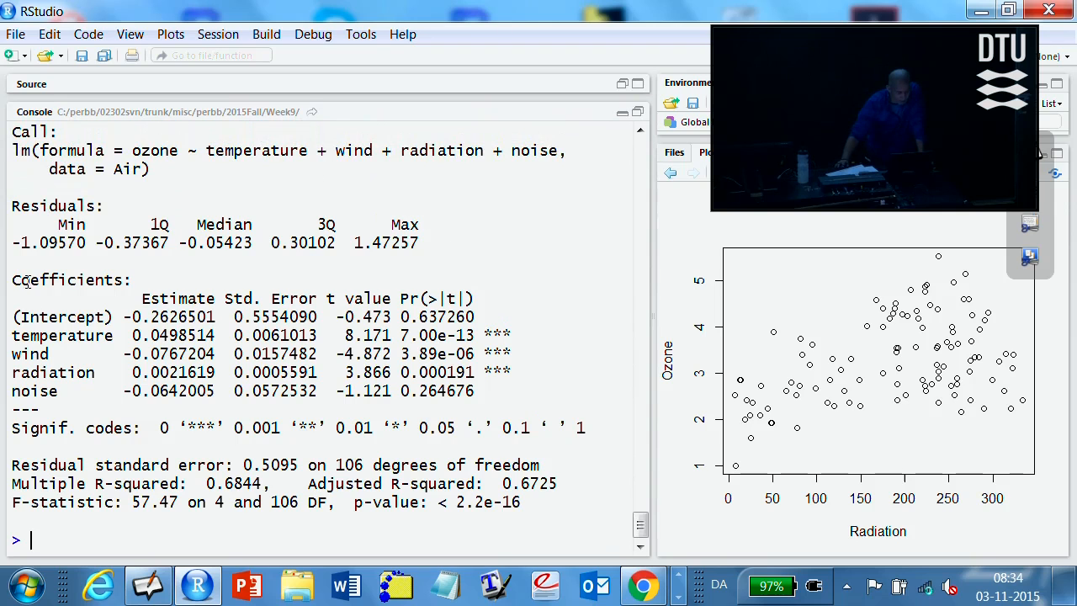
{"action": "left_click_drag", "start_coordinate": [12, 280], "coordinate": [488, 391]}
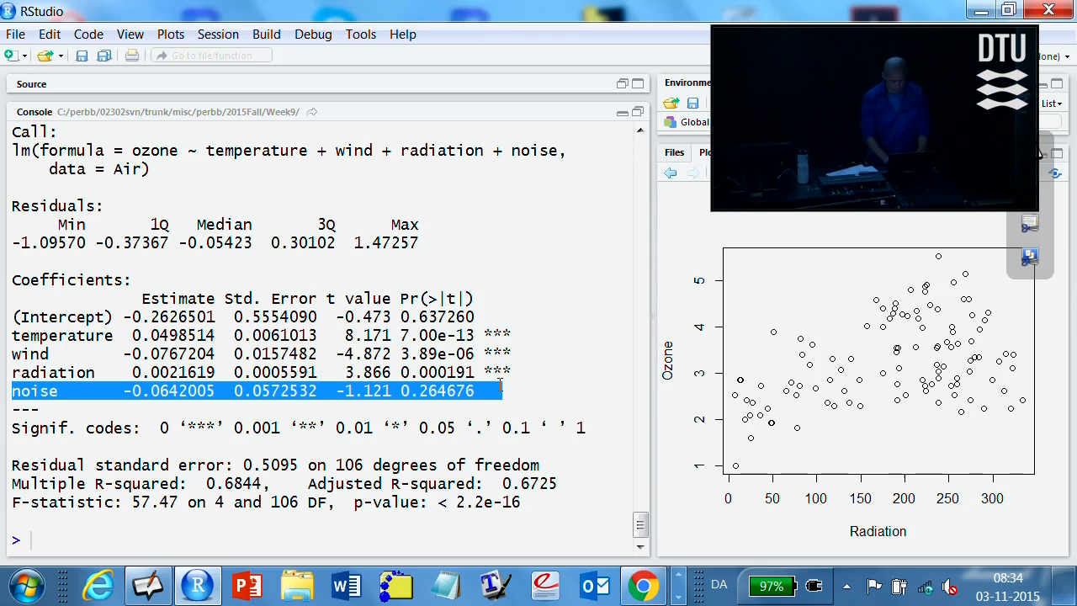
{"action": "mouse_move", "coordinate": [525, 104]}
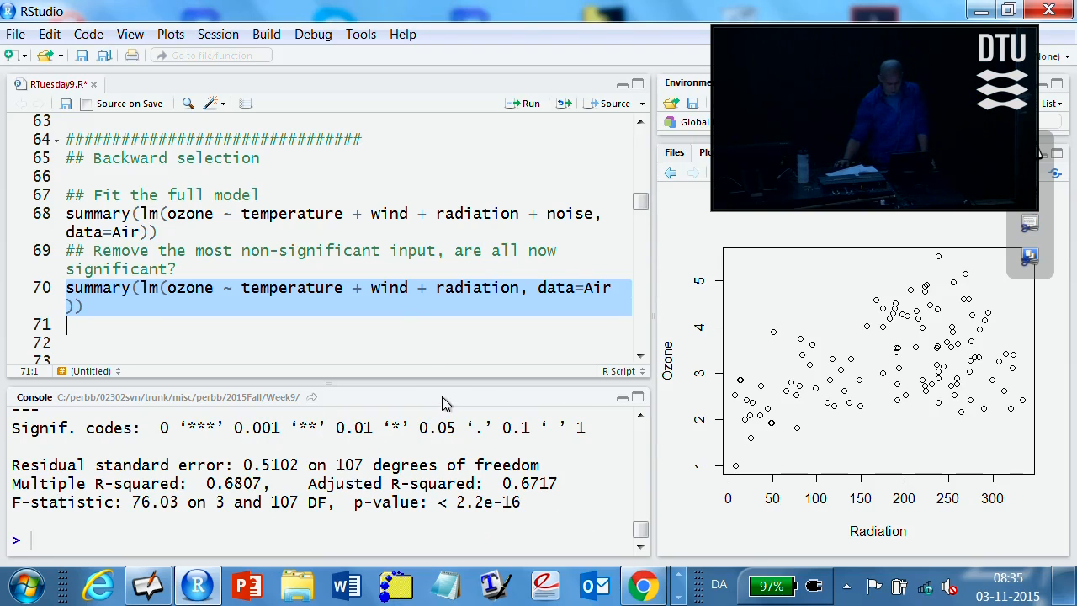
- Run line 70 to summarise the reduced ozone model without noise
{"action": "left_click", "coordinate": [528, 103]}
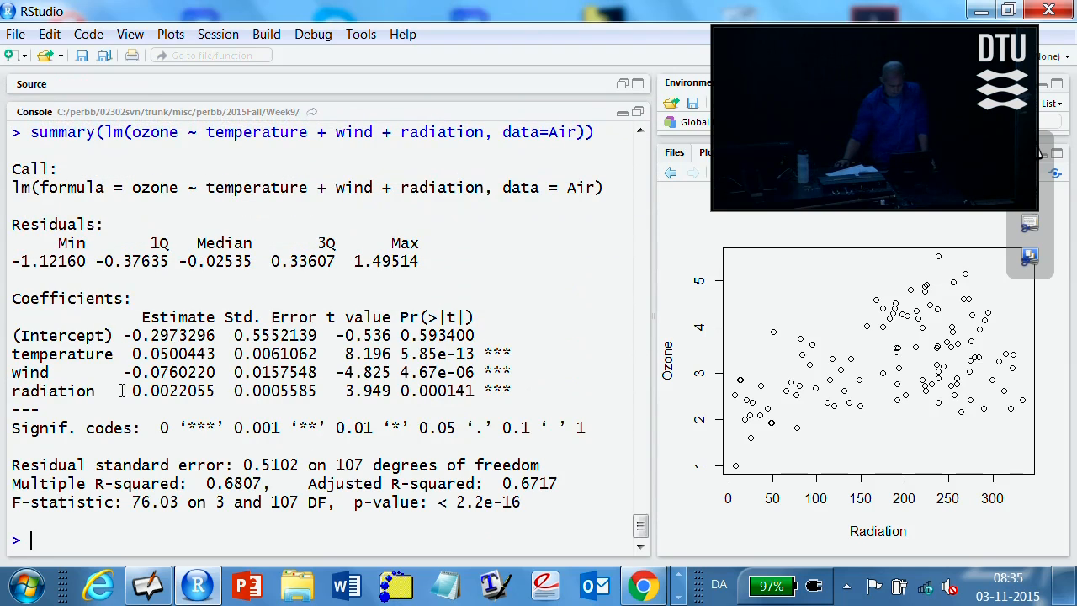